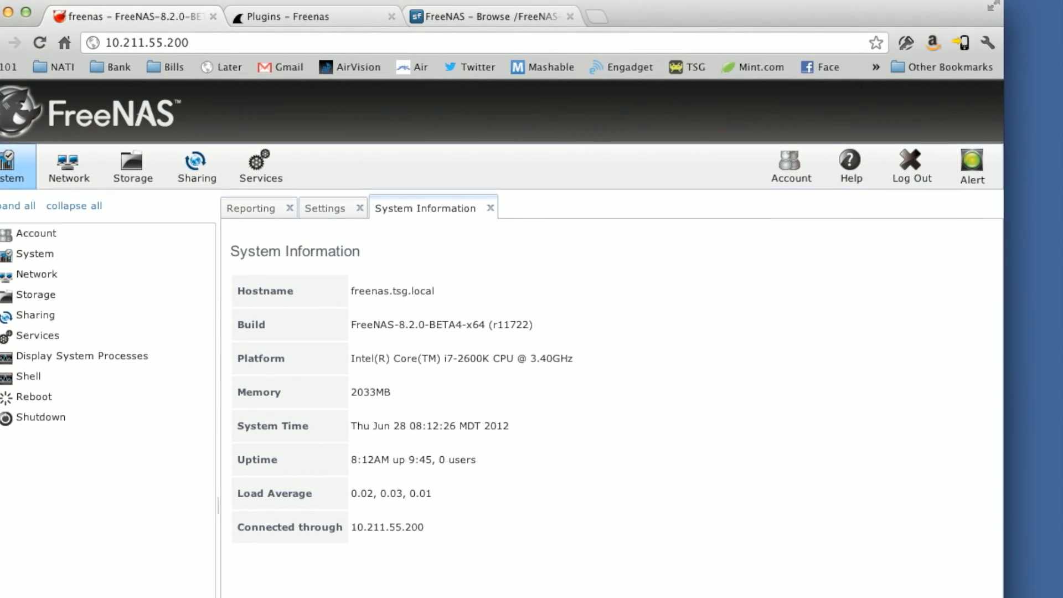
Open the BETA4 x64 plugins folder on SourceForge listing the Transmission and Plugins_Jail PBIs
{"action": "double_click", "coordinate": [441, 326]}
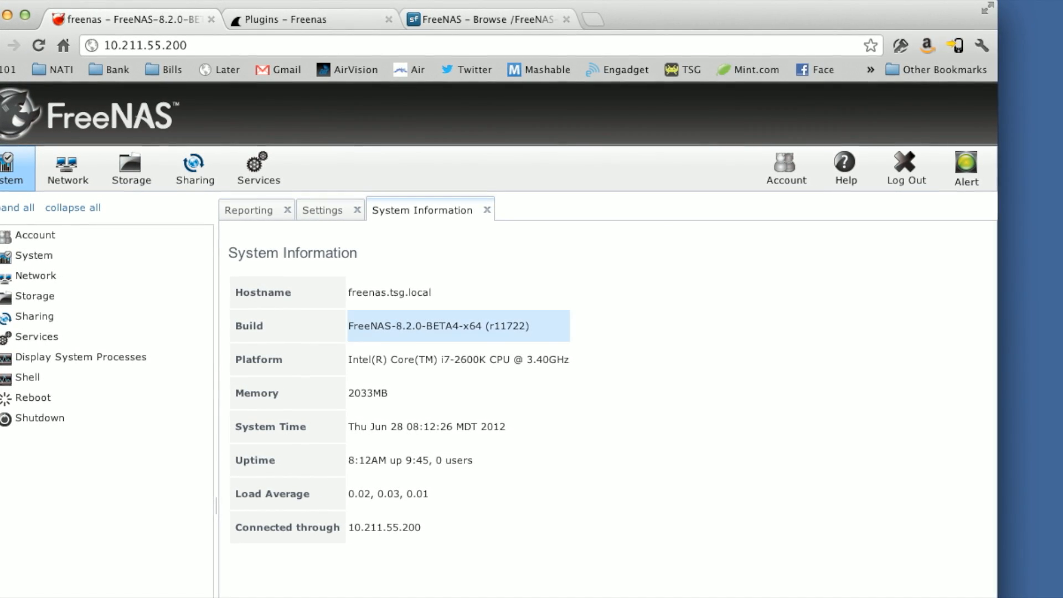
{"action": "left_click", "coordinate": [488, 18]}
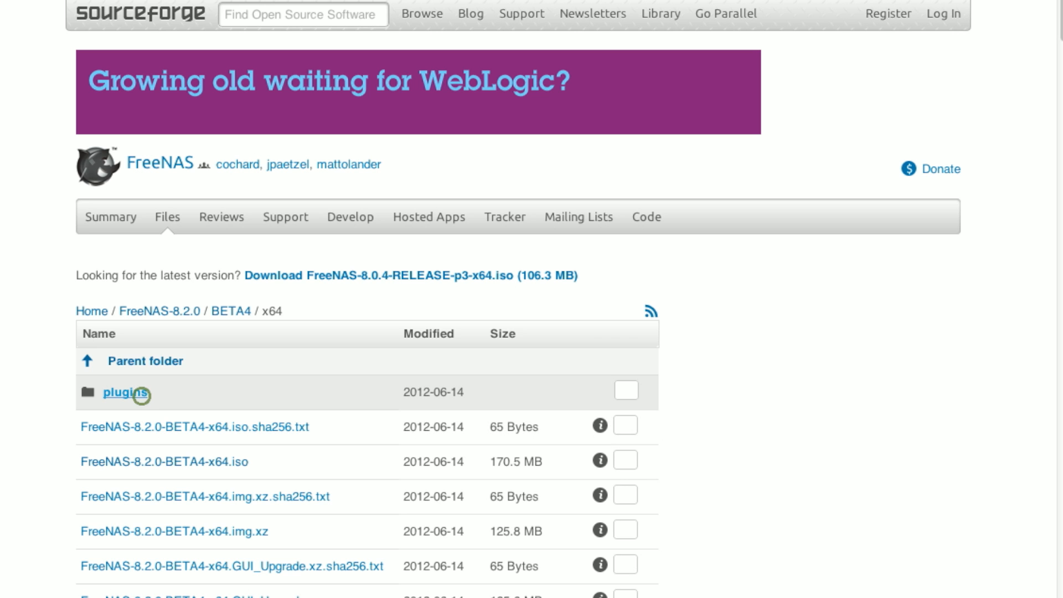
{"action": "left_click", "coordinate": [124, 392]}
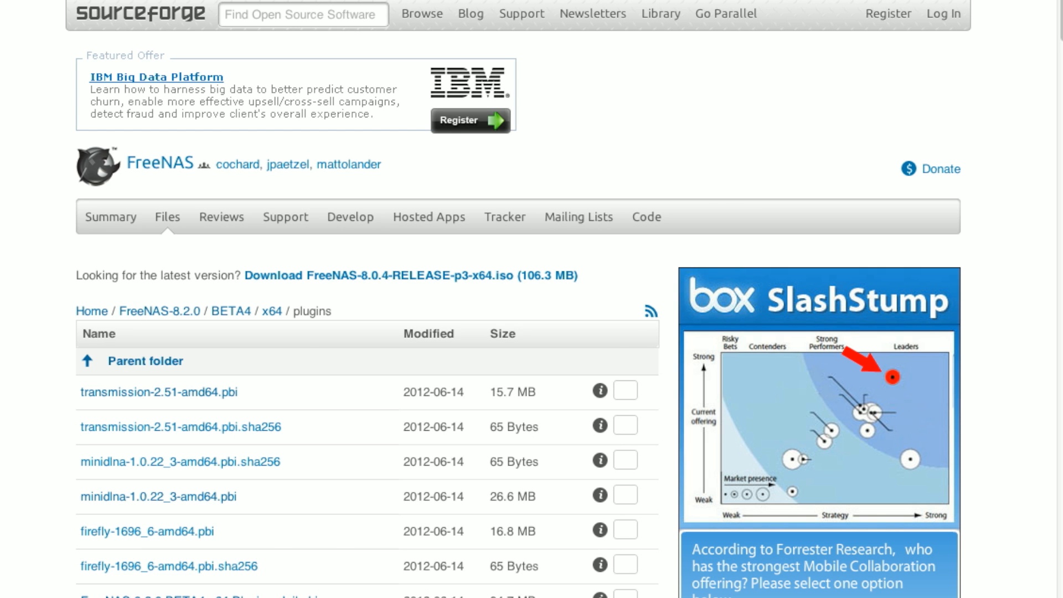
{"action": "scroll", "scroll_direction": "down", "scroll_amount": 3}
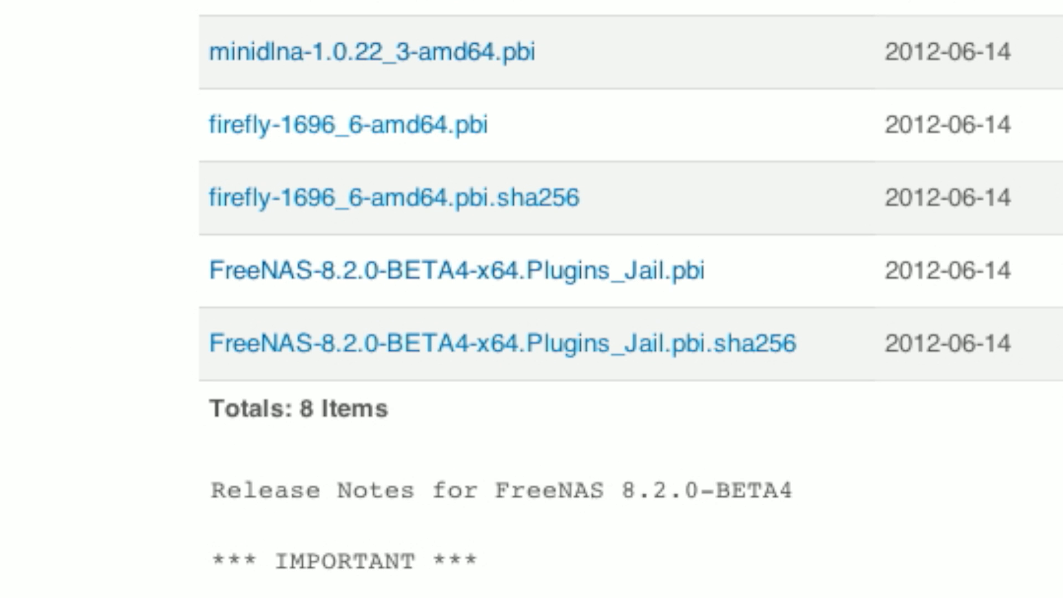
{"action": "mouse_move", "coordinate": [475, 270]}
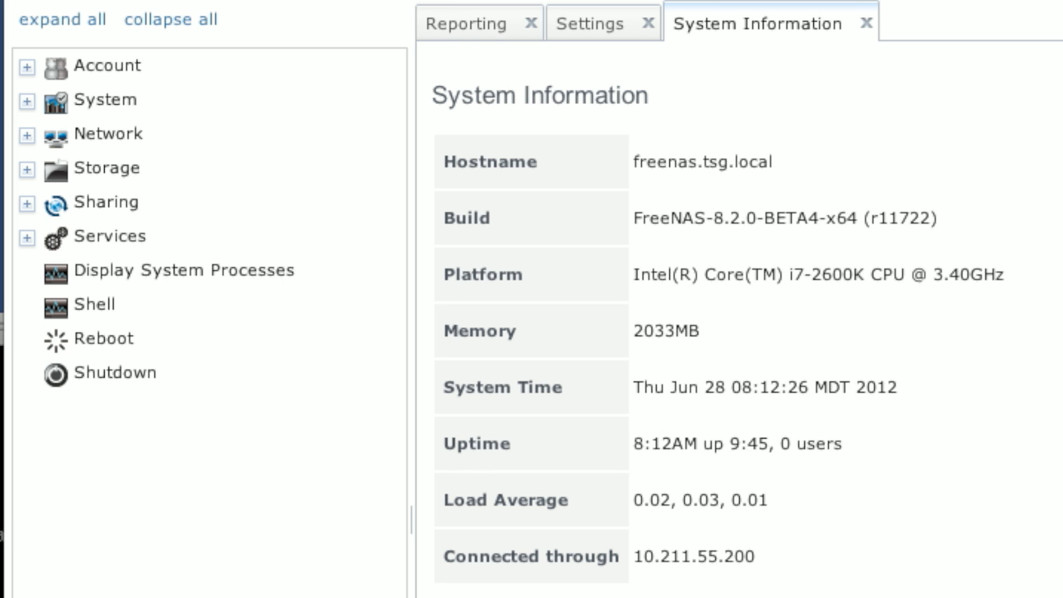
Under Storage > Volumes > /mnt/TSG, add a ZFS dataset named 'jail'
{"action": "left_click", "coordinate": [106, 167]}
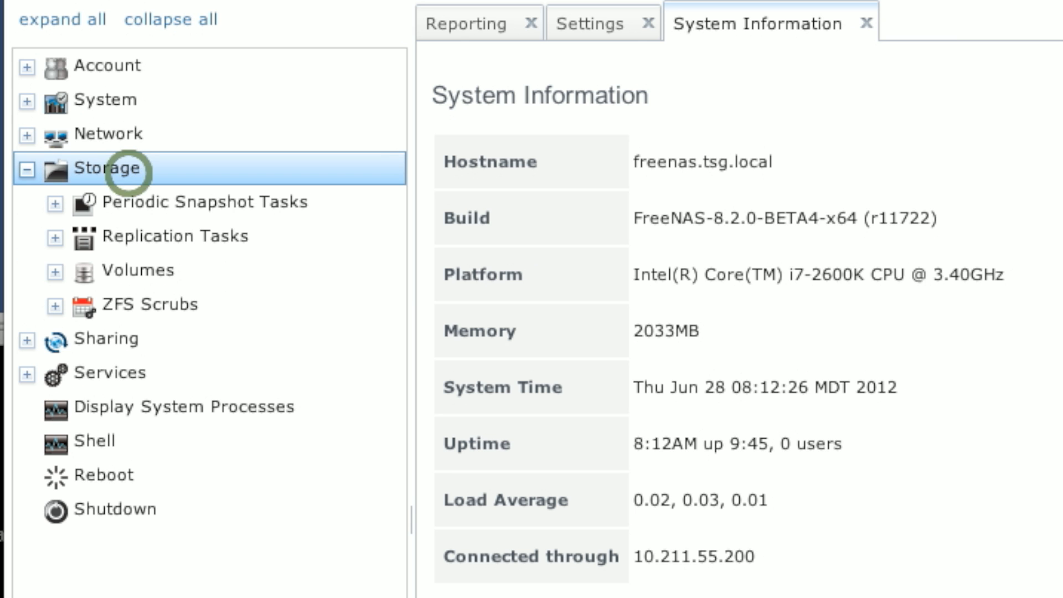
{"action": "left_click", "coordinate": [139, 269]}
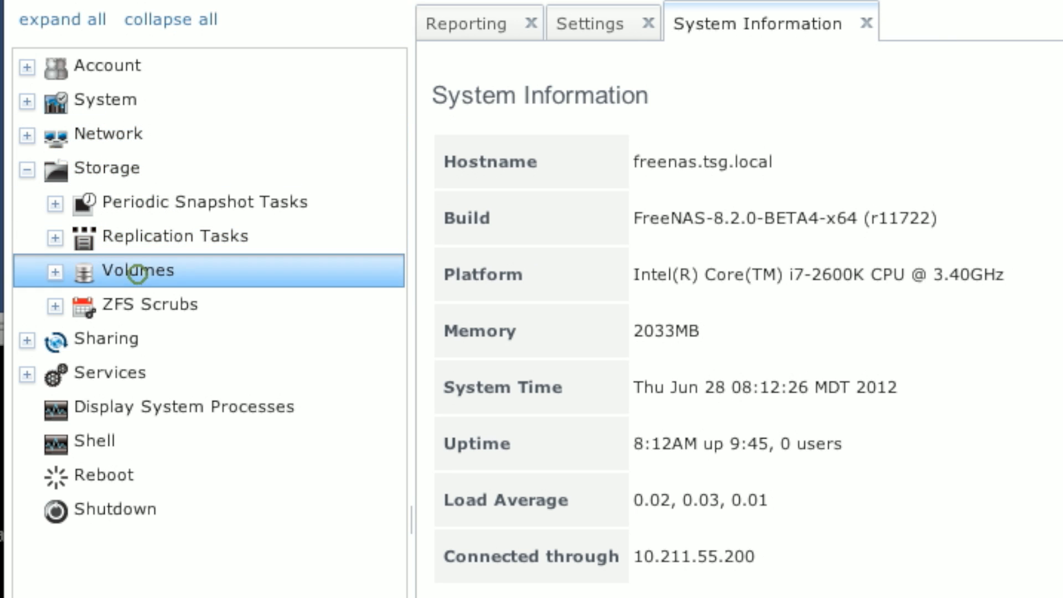
{"action": "left_click", "coordinate": [54, 270]}
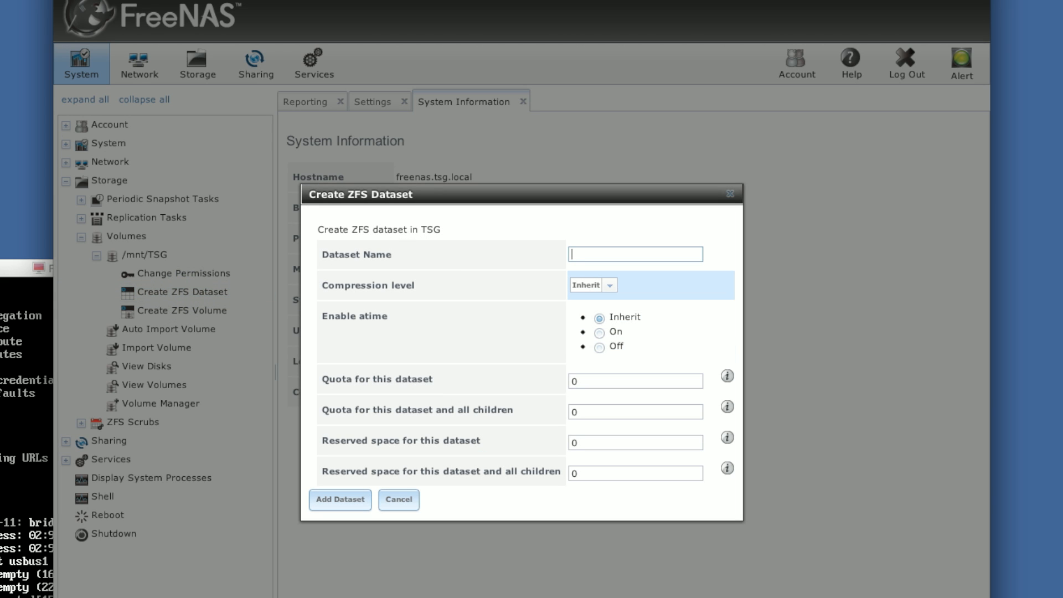
{"action": "type", "text": "jail"}
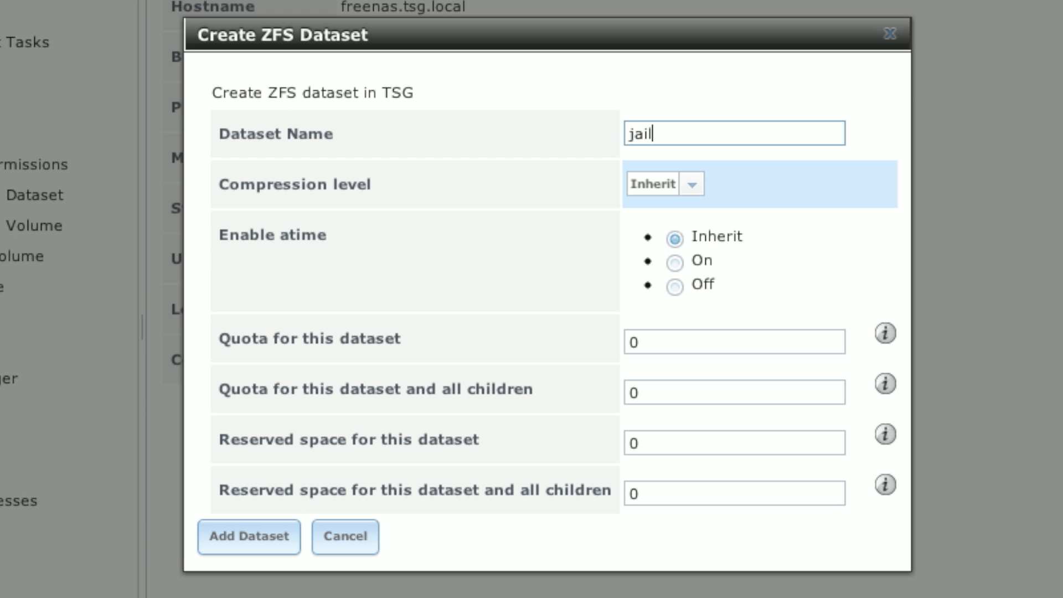
{"action": "left_click", "coordinate": [733, 392]}
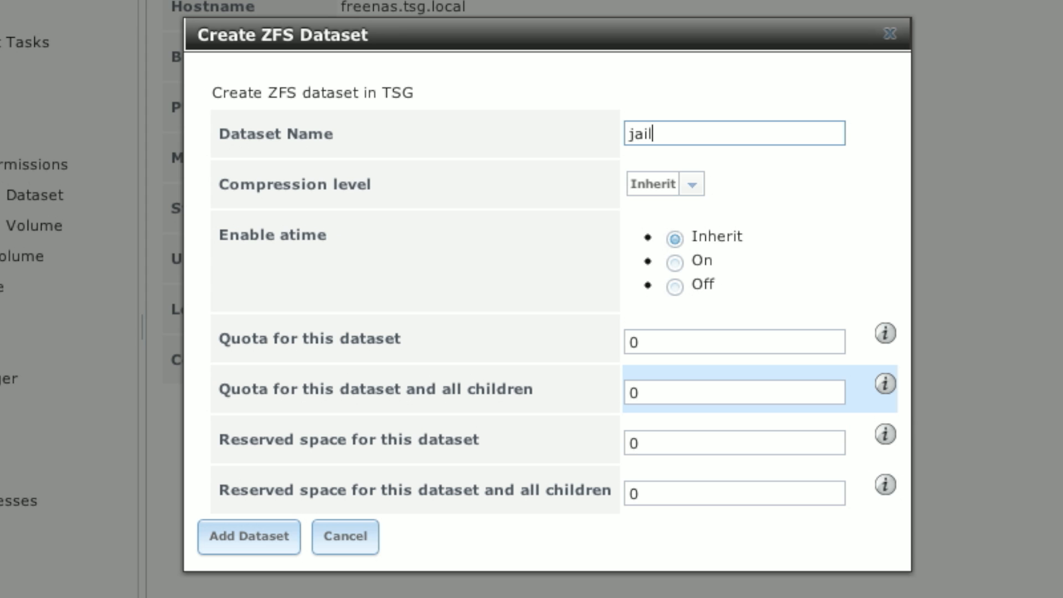
{"action": "left_click", "coordinate": [248, 537]}
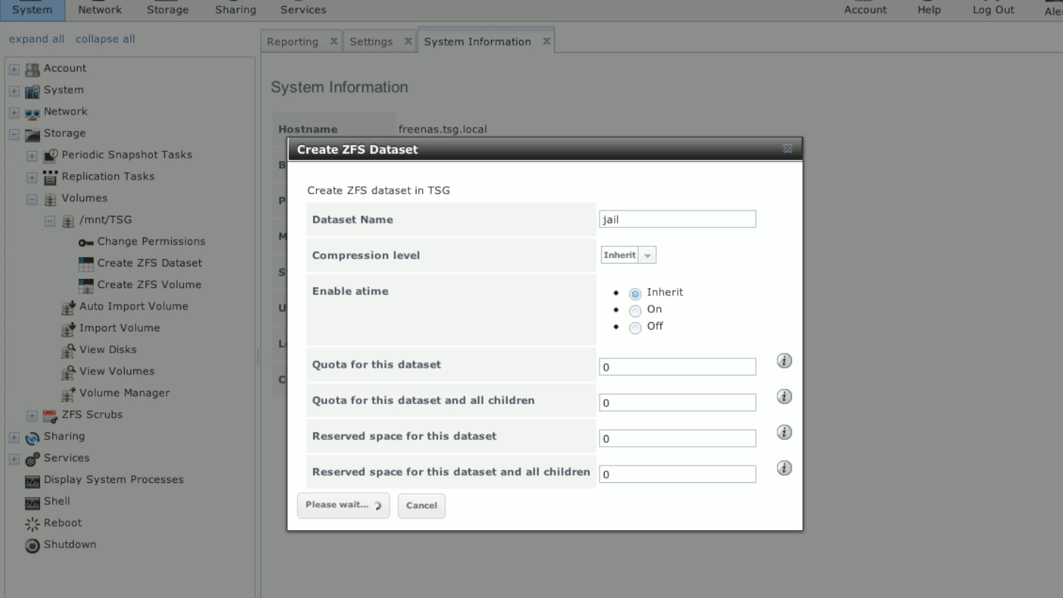
{"action": "left_click", "coordinate": [341, 505]}
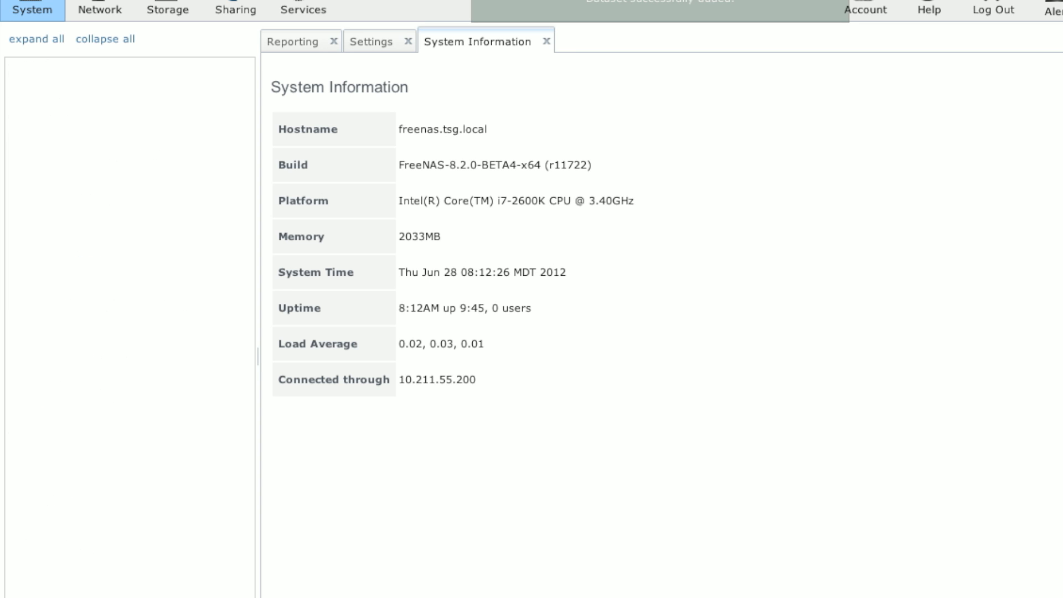
Add a second ZFS dataset named 'software' on /mnt/TSG
{"action": "left_click", "coordinate": [36, 39]}
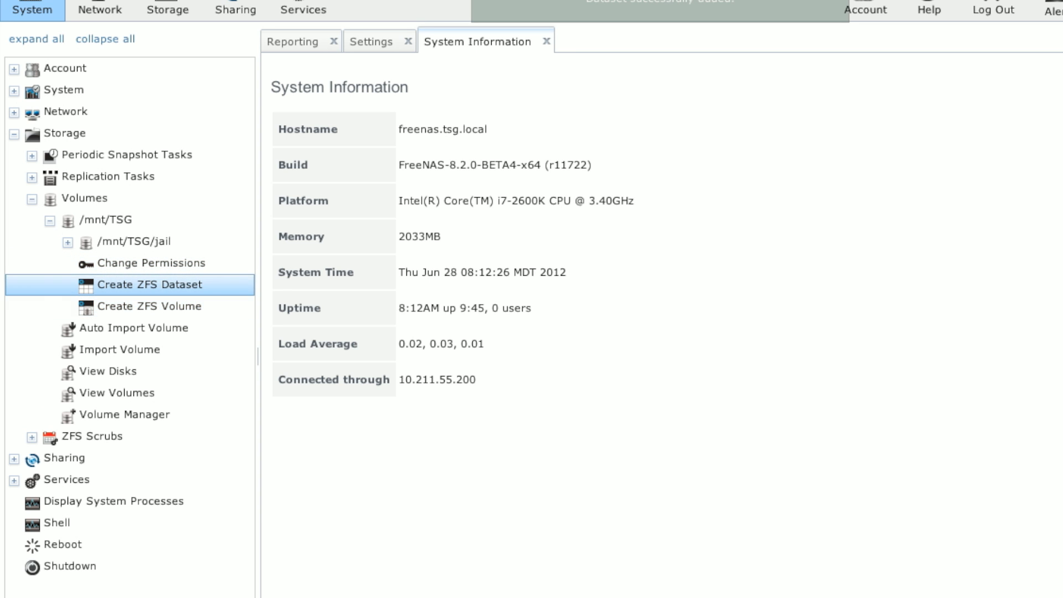
{"action": "left_click", "coordinate": [149, 284]}
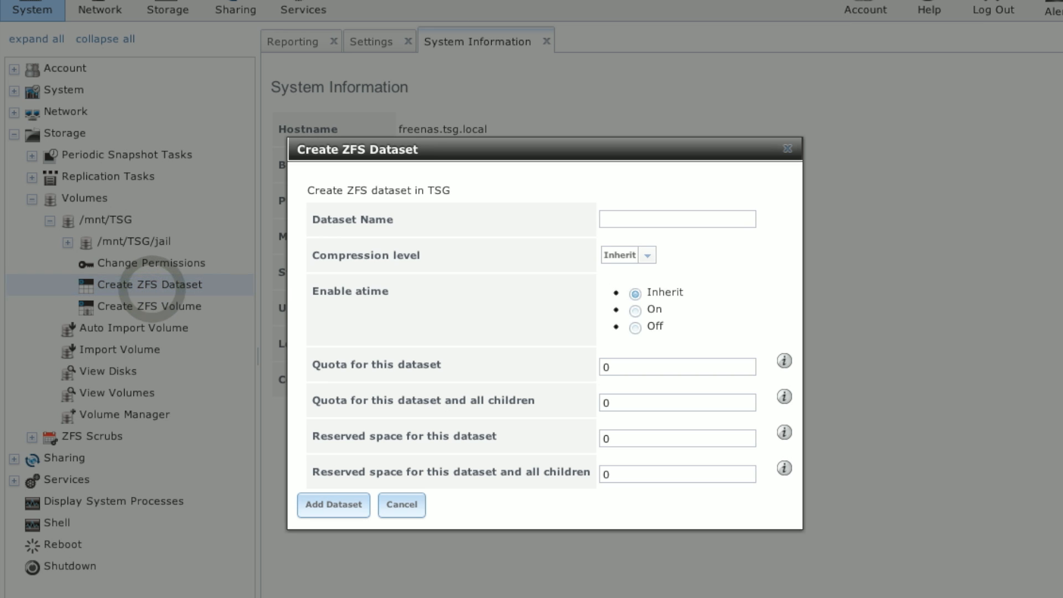
{"action": "type", "text": "soft"}
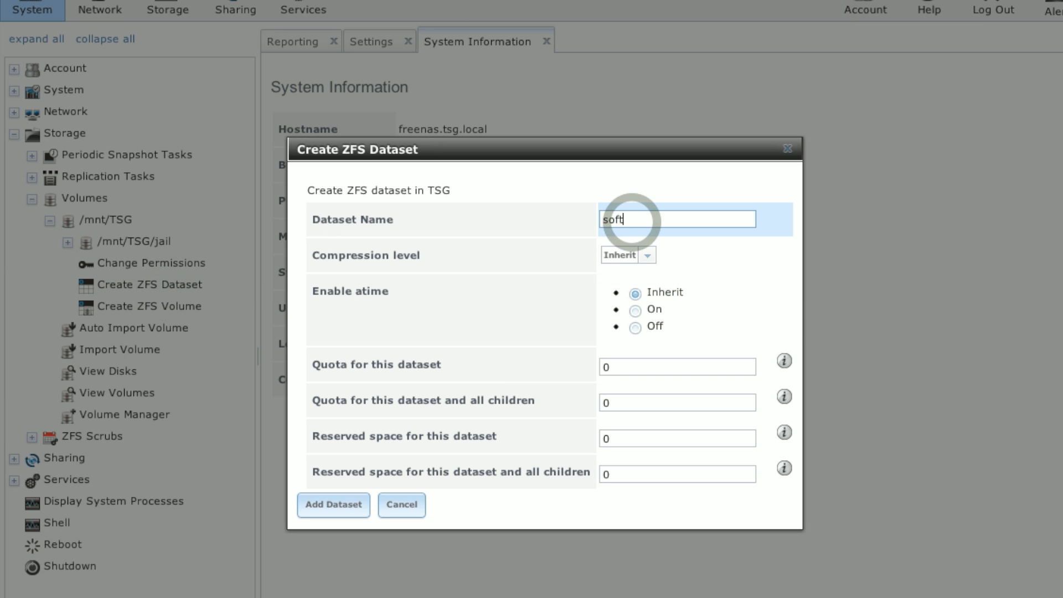
{"action": "left_click", "coordinate": [332, 505]}
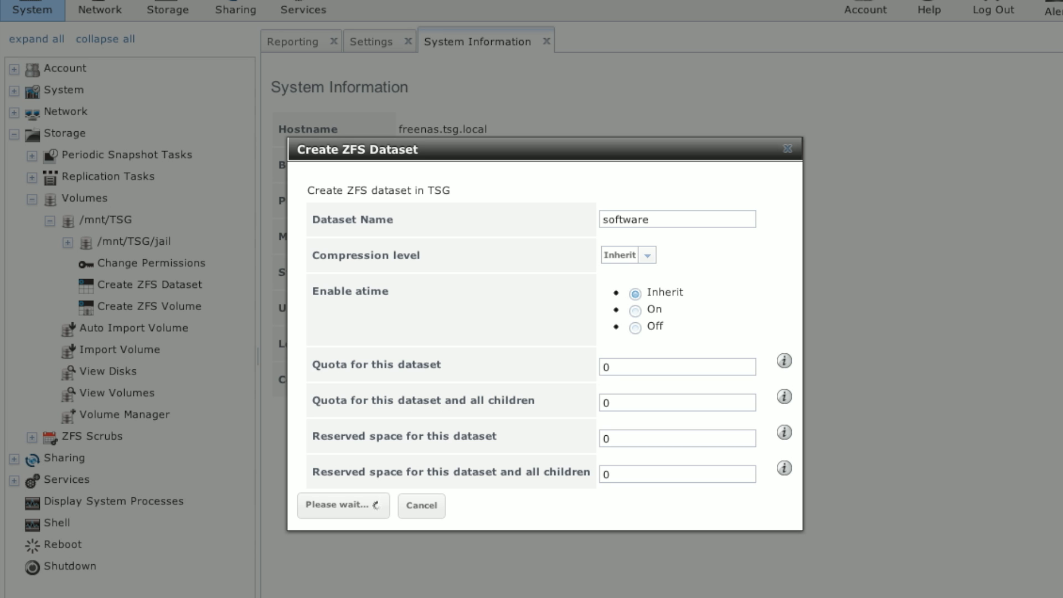
{"action": "left_click", "coordinate": [343, 505]}
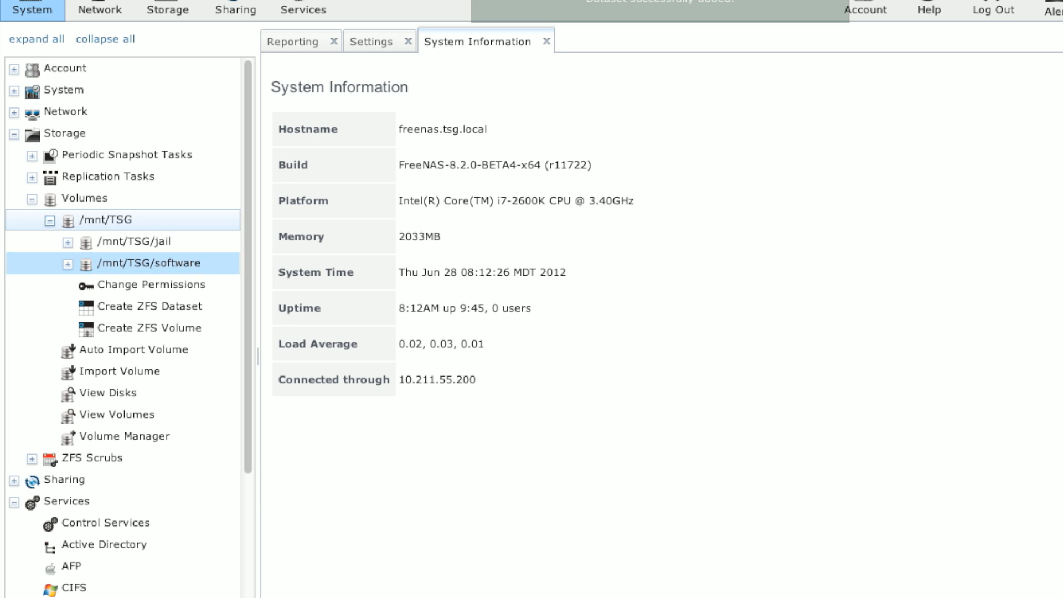
Show the Active Volumes list with TSG, TSG/jail and TSG/software healthy at 242.2 GiB
{"action": "left_click", "coordinate": [111, 219]}
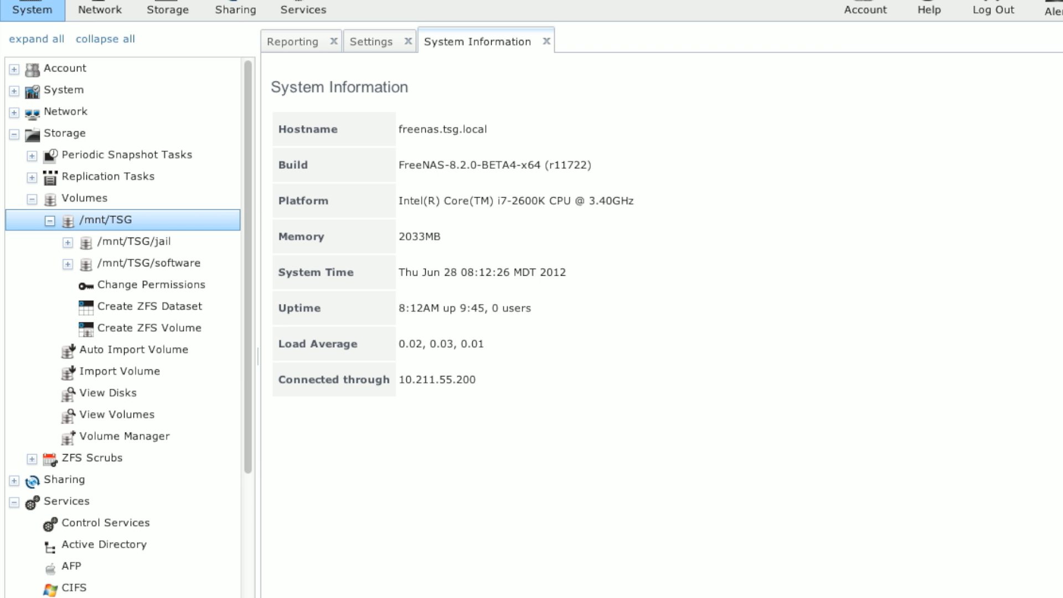
{"action": "left_click", "coordinate": [118, 414]}
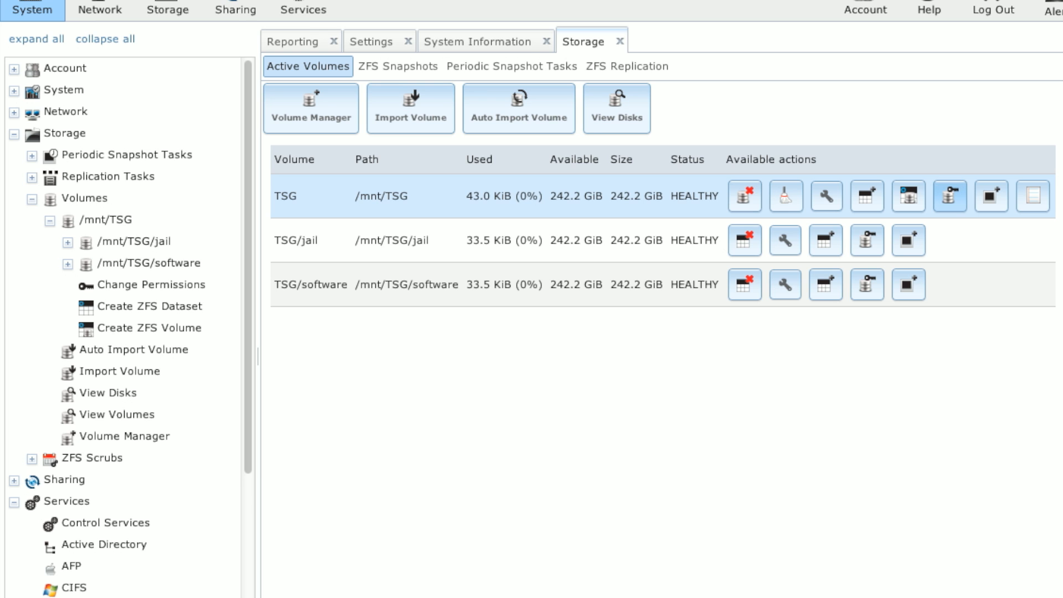
{"action": "mouse_move", "coordinate": [949, 196]}
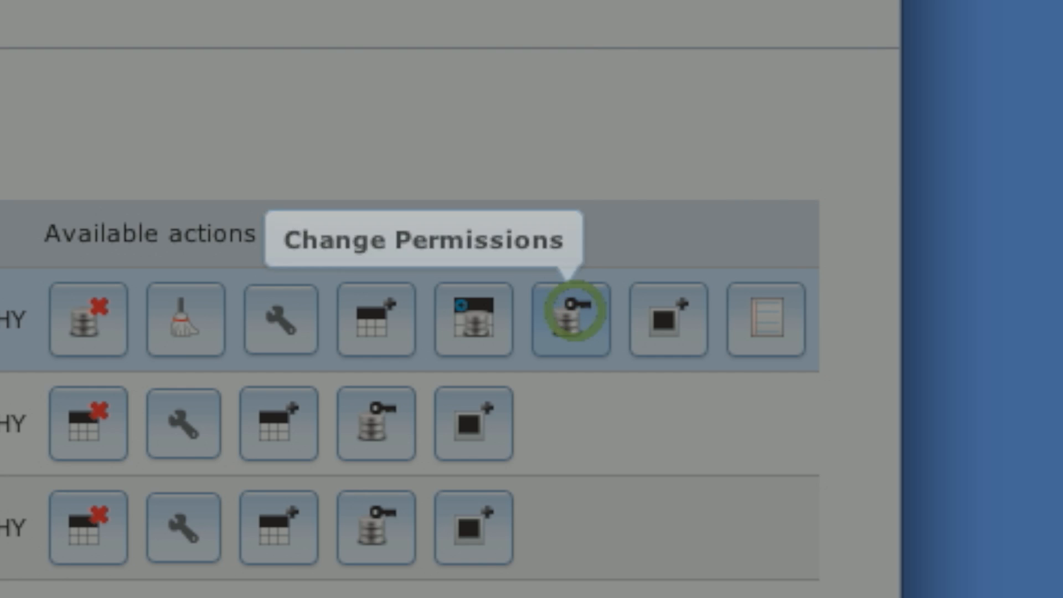
{"action": "left_click", "coordinate": [573, 320]}
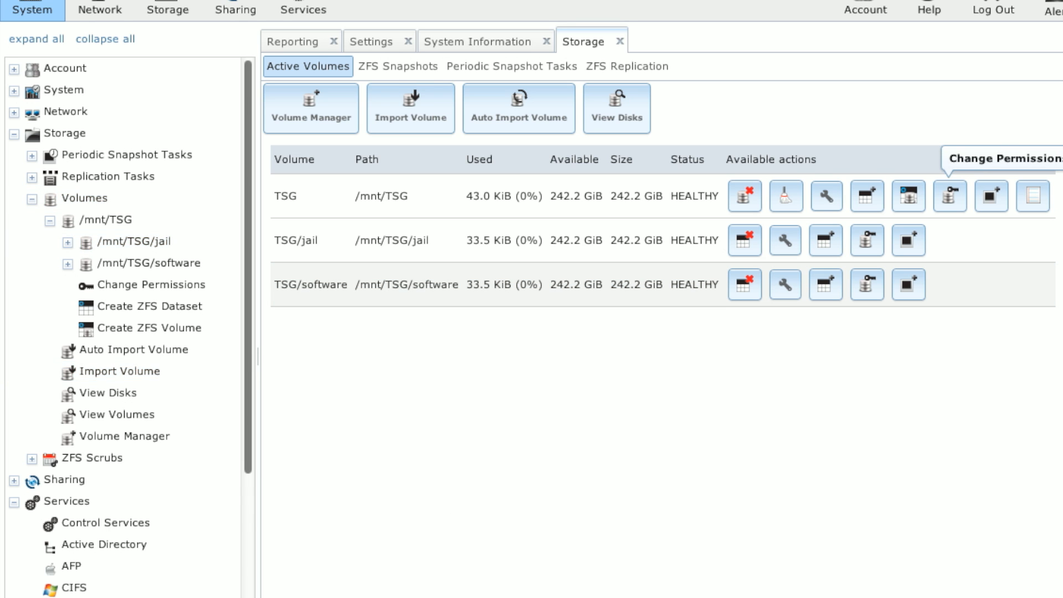
{"action": "scroll", "scroll_direction": "down", "scroll_amount": 3}
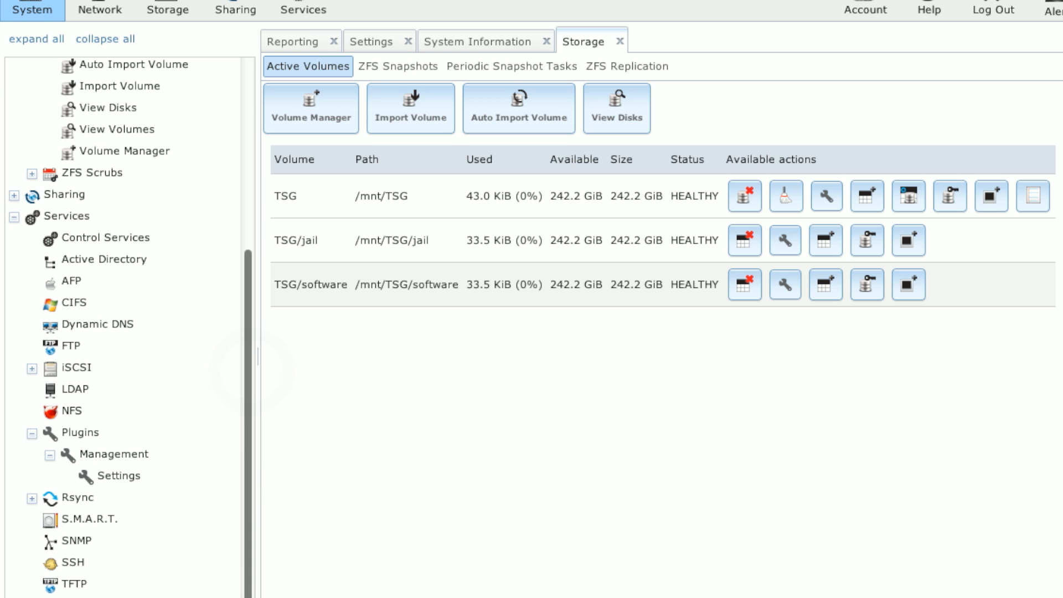
In the Plugins service settings step 1, choose /mnt/TSG as temporary PBI location
{"action": "left_click", "coordinate": [67, 215]}
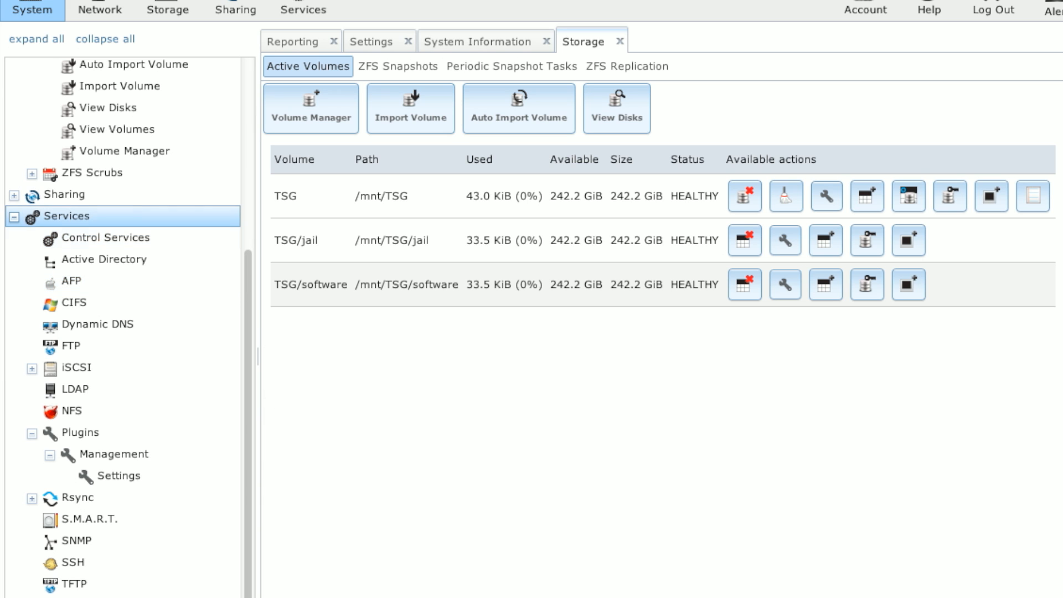
{"action": "left_click", "coordinate": [80, 432]}
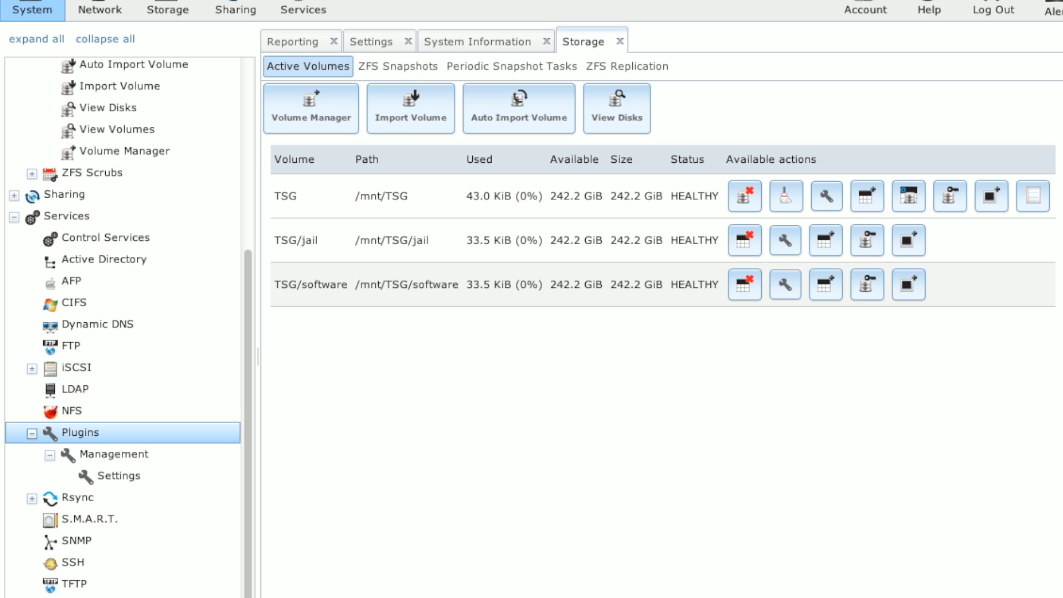
{"action": "left_click", "coordinate": [115, 453]}
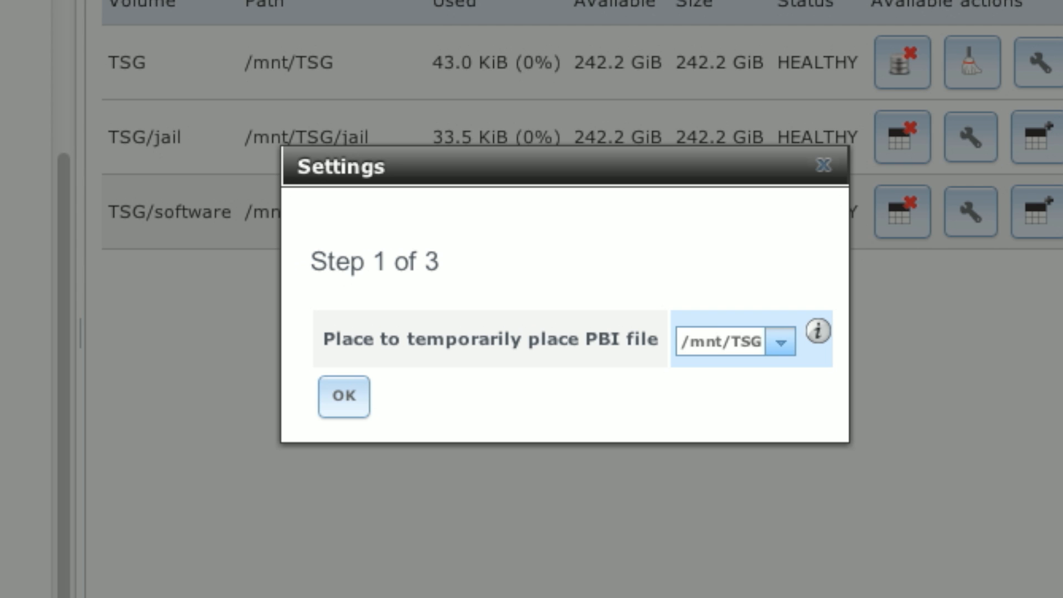
{"action": "left_click", "coordinate": [780, 340]}
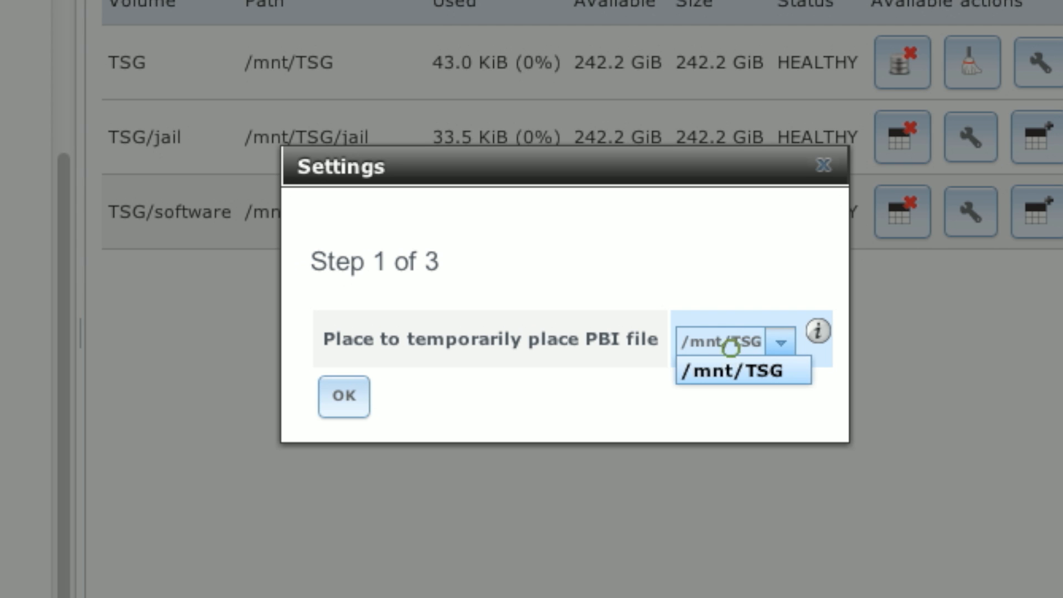
{"action": "left_click", "coordinate": [740, 371]}
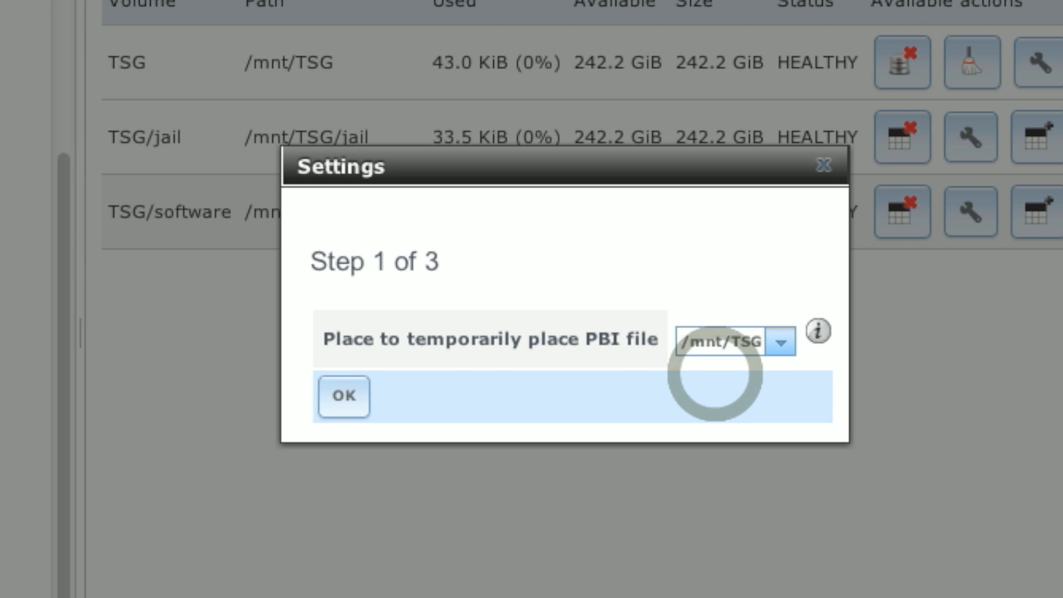
Continue to step 2 and set the plugins jail path to /mnt/TSG/jail
{"action": "left_click", "coordinate": [343, 396]}
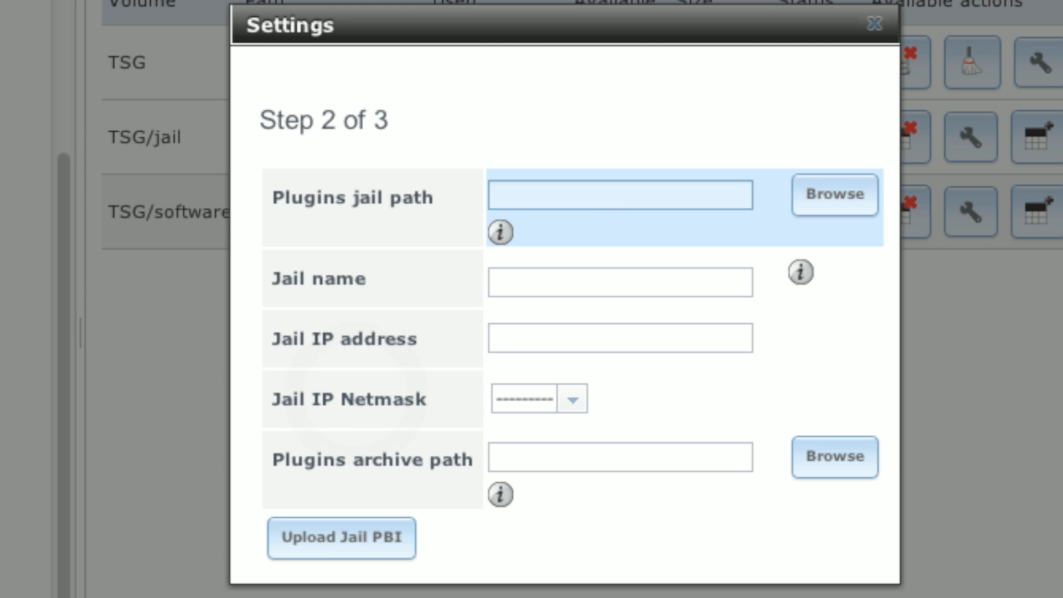
{"action": "left_click", "coordinate": [619, 194]}
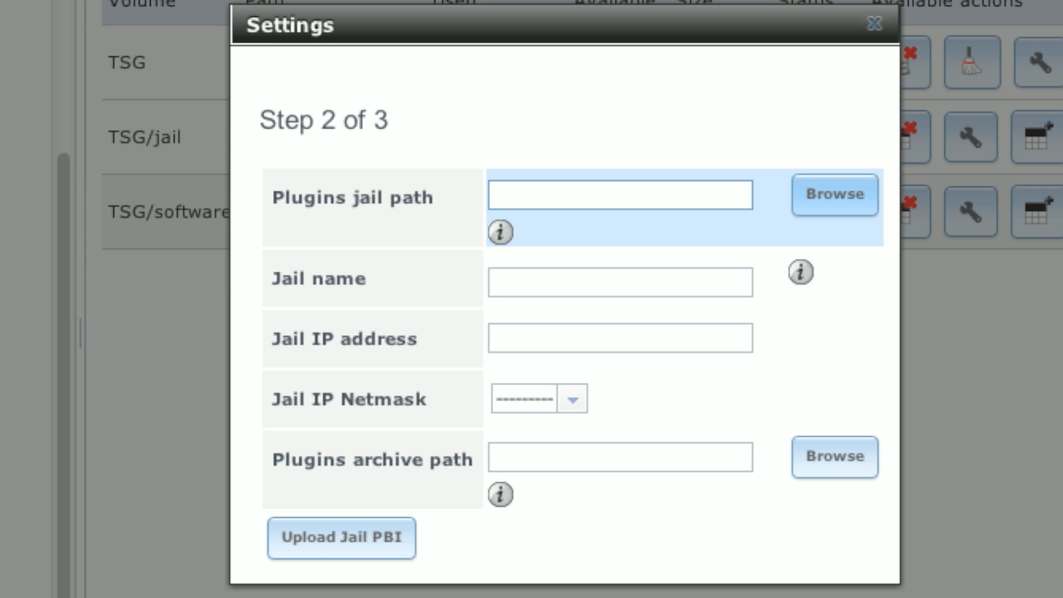
{"action": "left_click", "coordinate": [834, 195]}
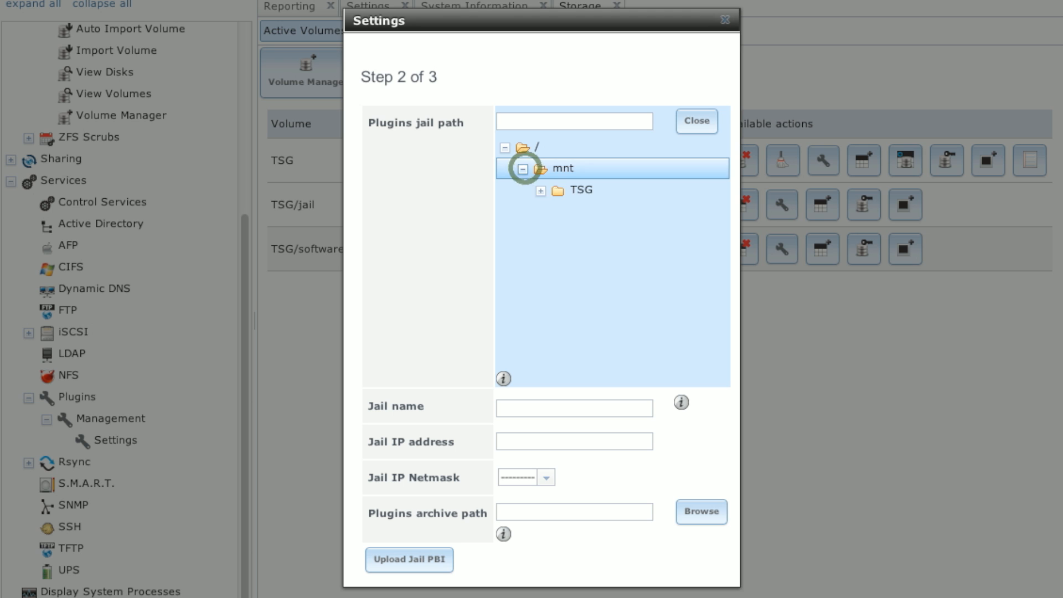
{"action": "left_click", "coordinate": [540, 190]}
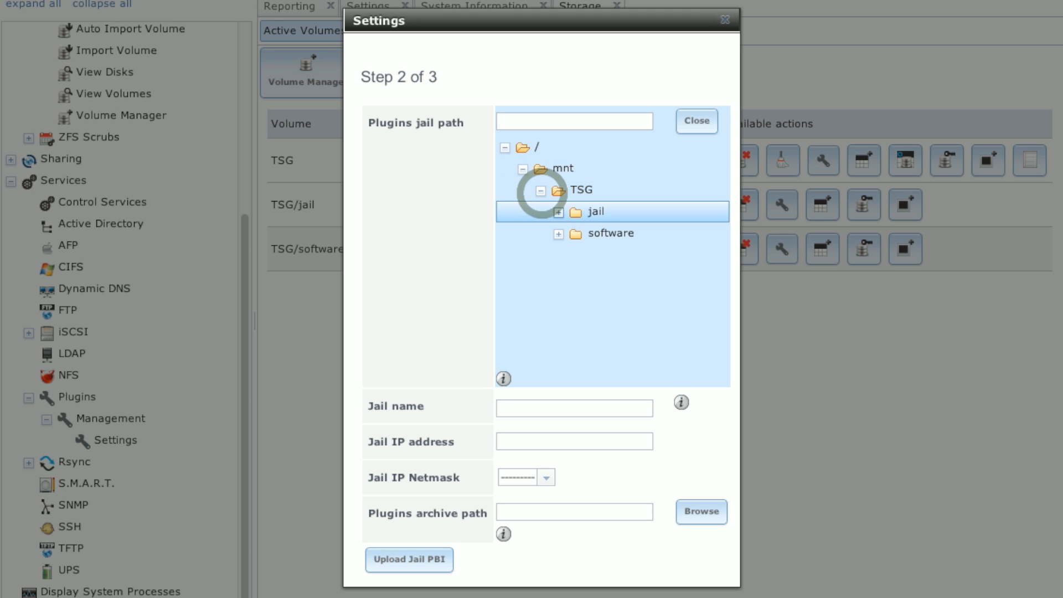
{"action": "left_click", "coordinate": [594, 212]}
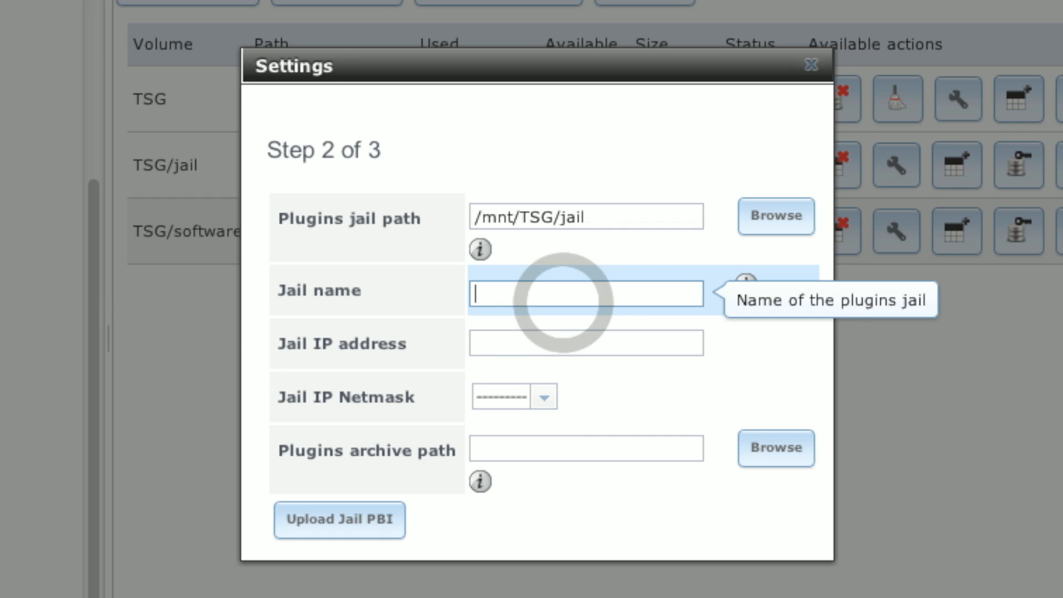
Set jail name 'software', IP 10.211.55.201 with /24 netmask, archive path /mnt/TSG/software
{"action": "type", "text": "software"}
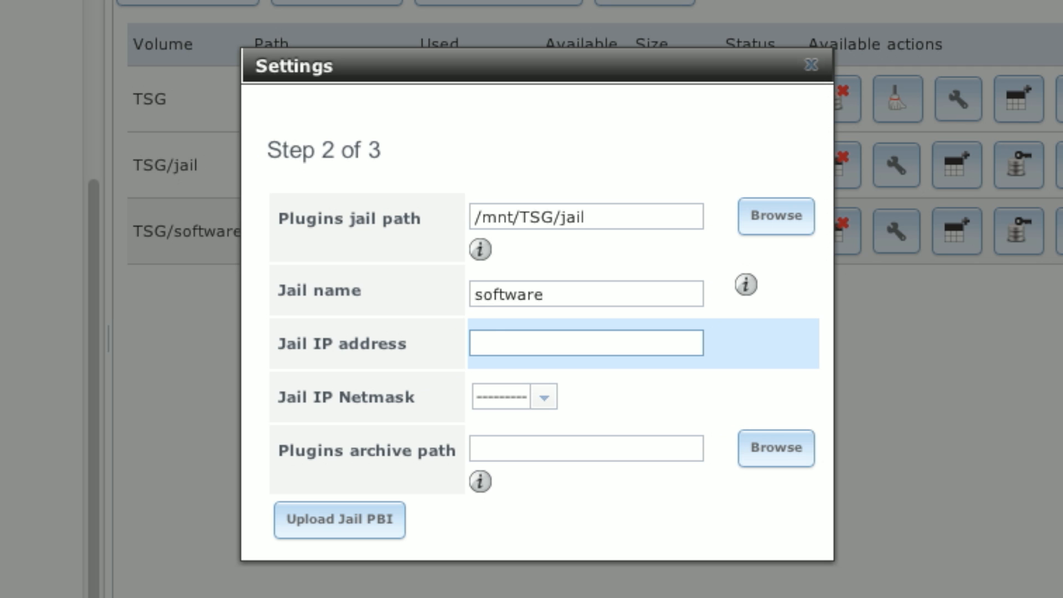
{"action": "type", "text": "10.211.55.201"}
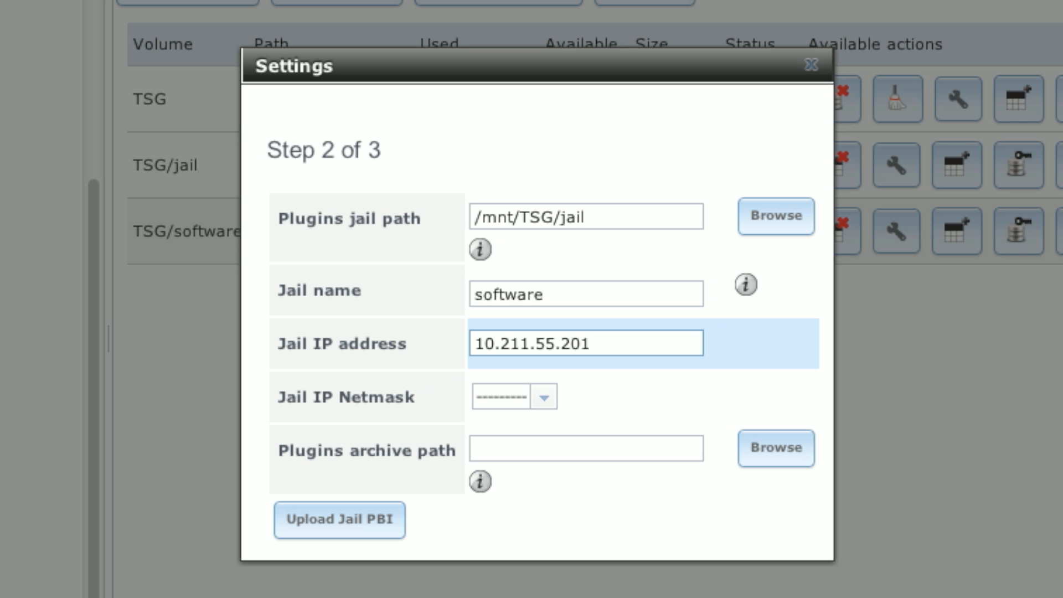
{"action": "left_click", "coordinate": [543, 395]}
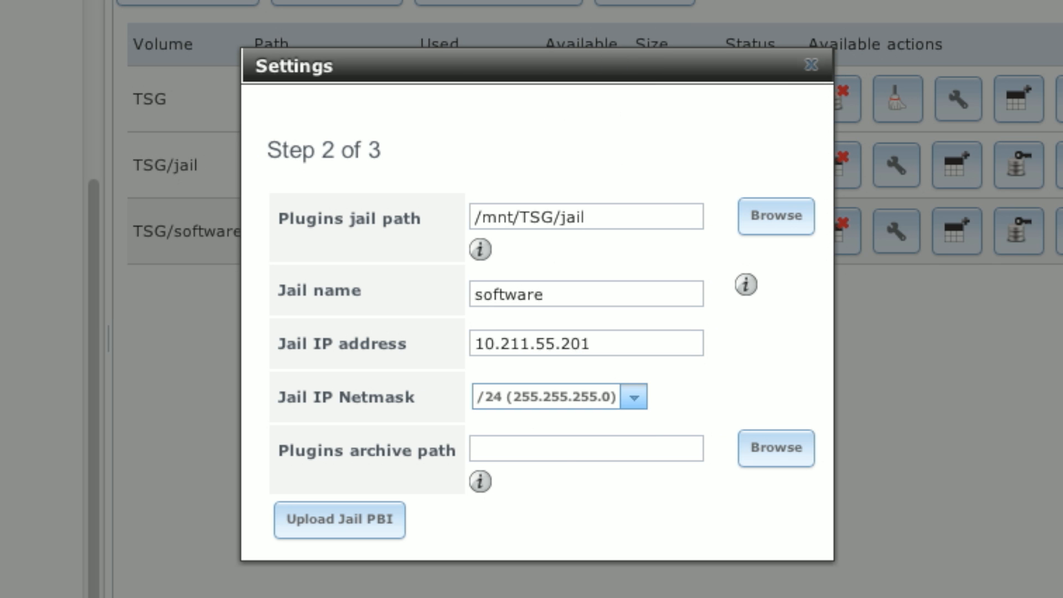
{"action": "left_click", "coordinate": [586, 447]}
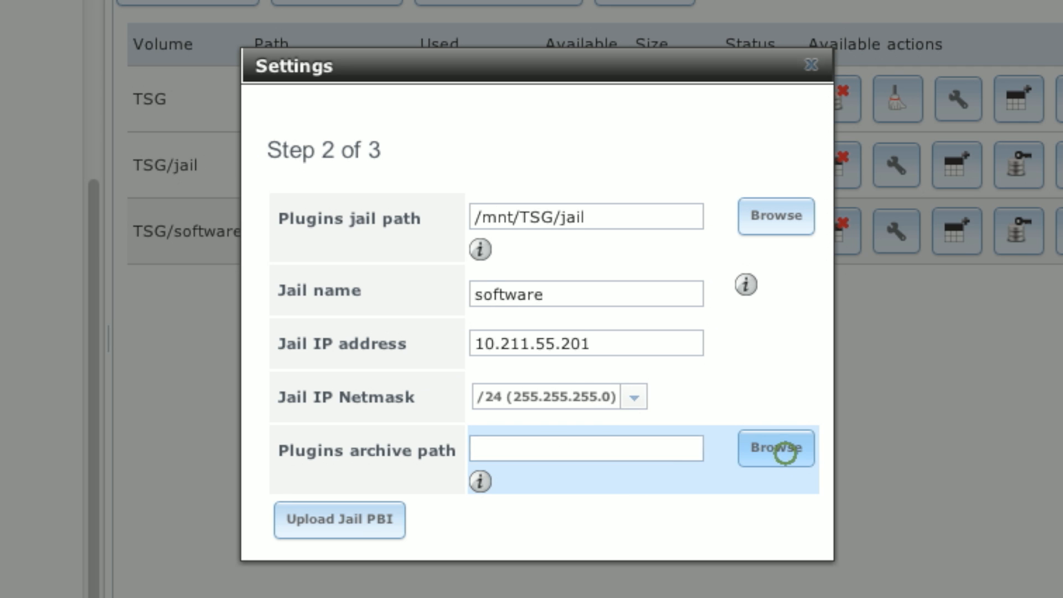
{"action": "left_click", "coordinate": [775, 448]}
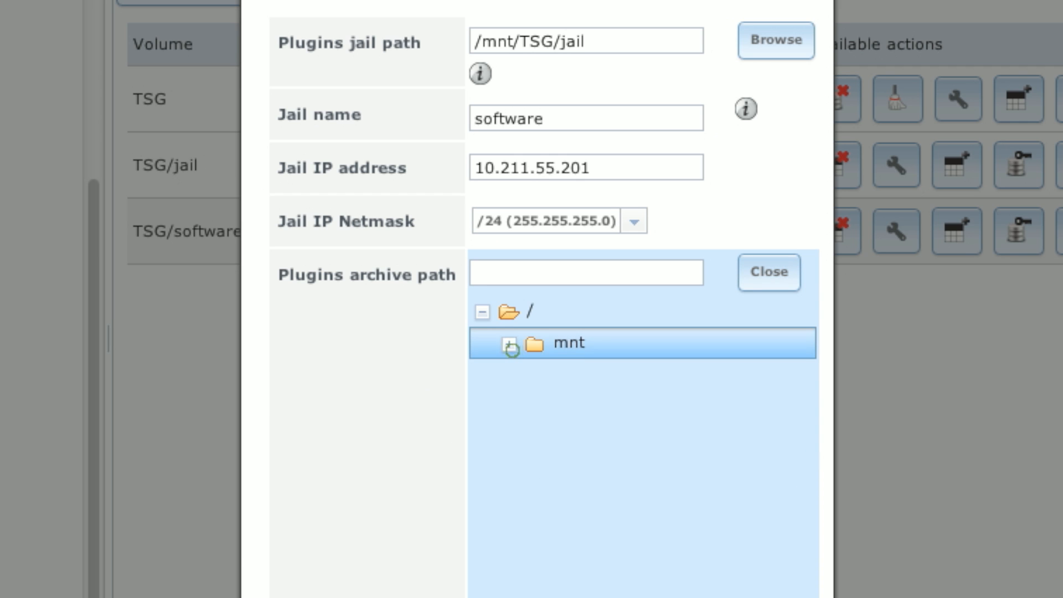
{"action": "left_click", "coordinate": [510, 345]}
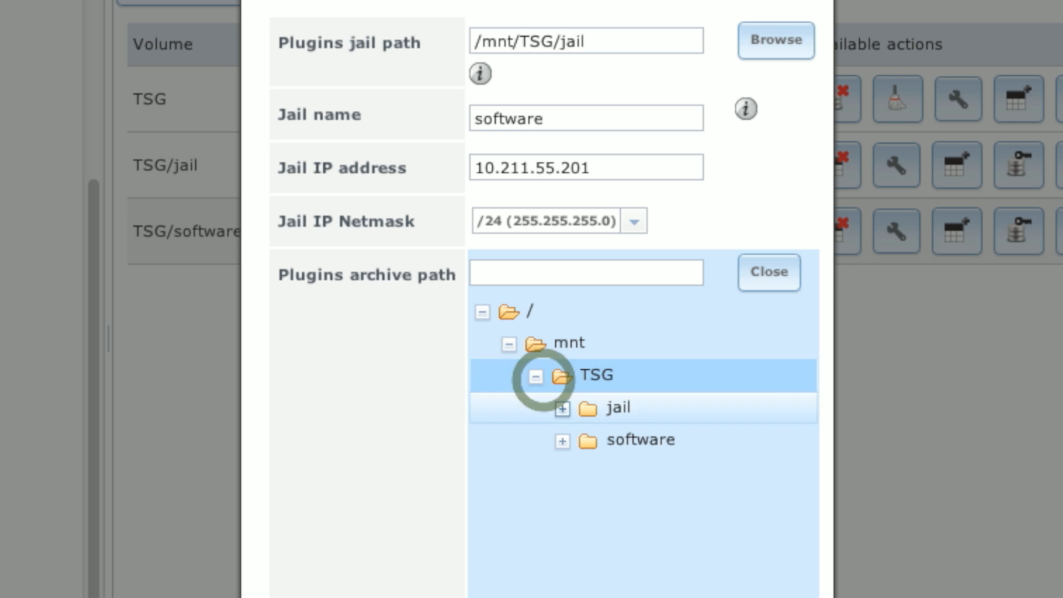
{"action": "left_click", "coordinate": [637, 439]}
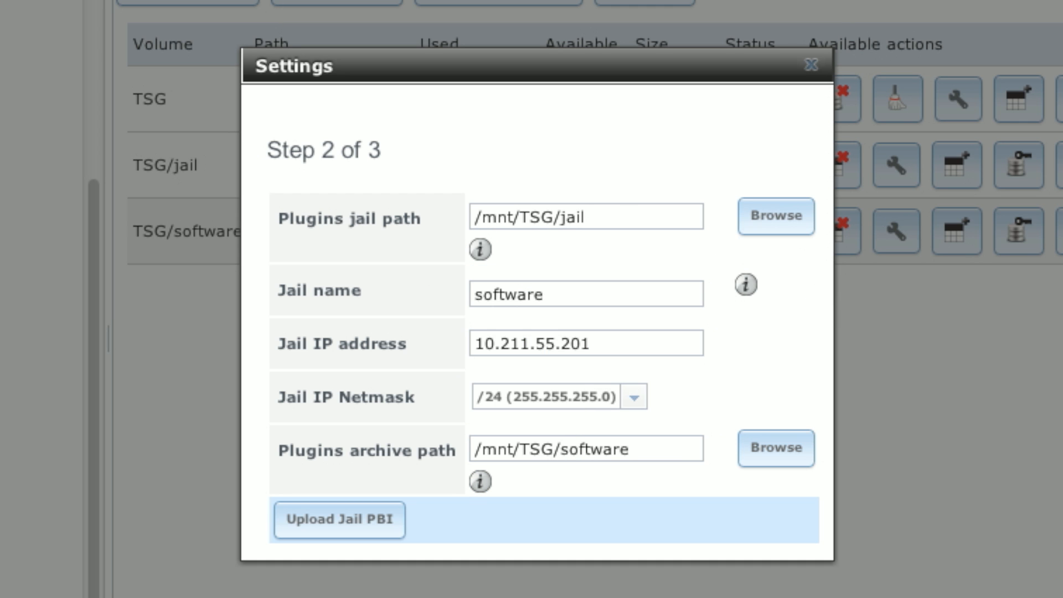
Upload the FreeNAS Plugins_Jail .pbi to finish the jail setup wizard
{"action": "left_click", "coordinate": [339, 520]}
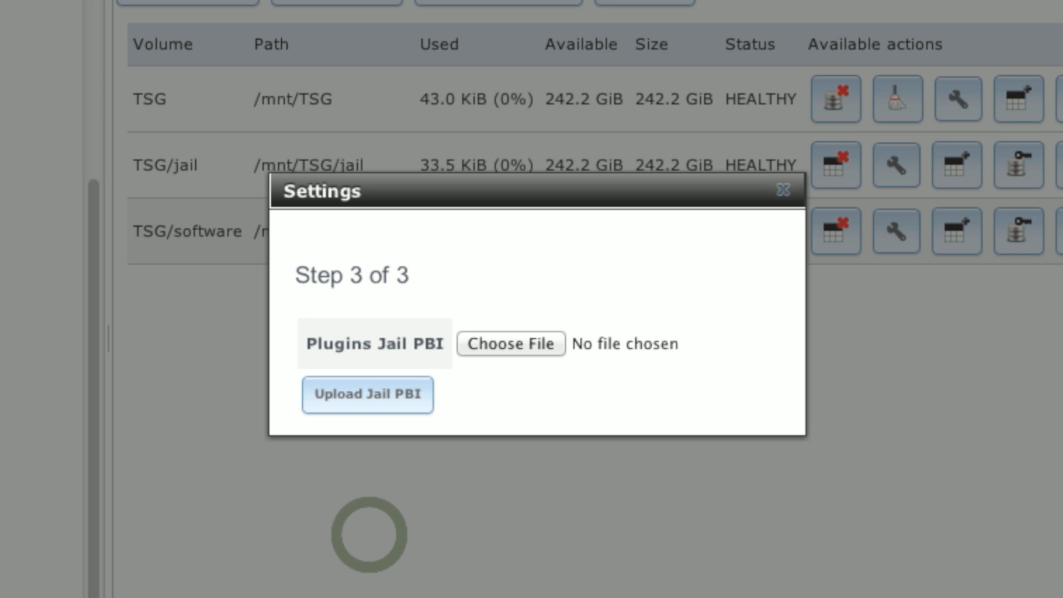
{"action": "left_click", "coordinate": [511, 343]}
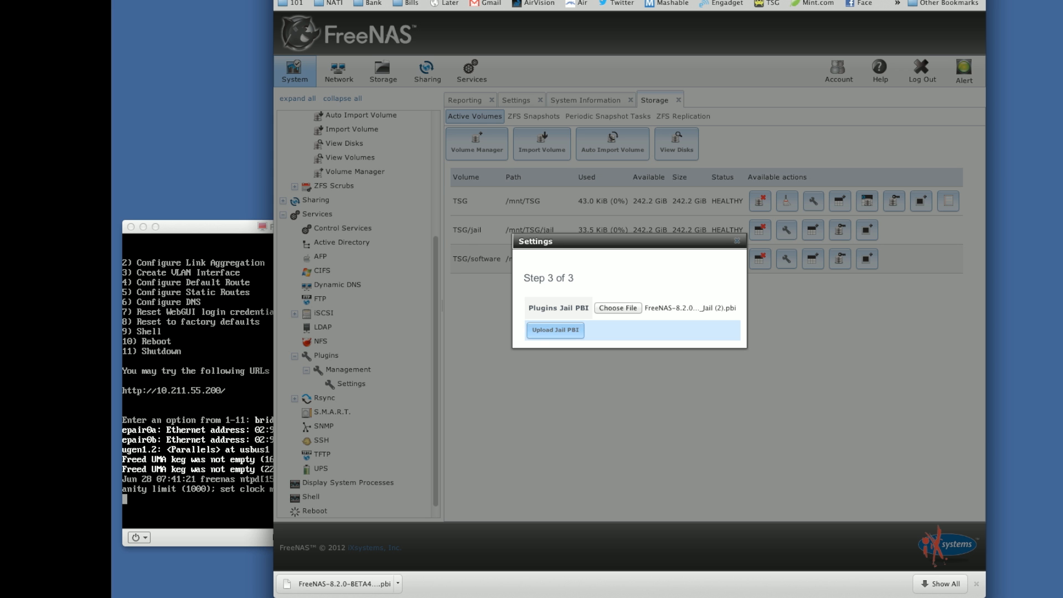
{"action": "left_click", "coordinate": [555, 330]}
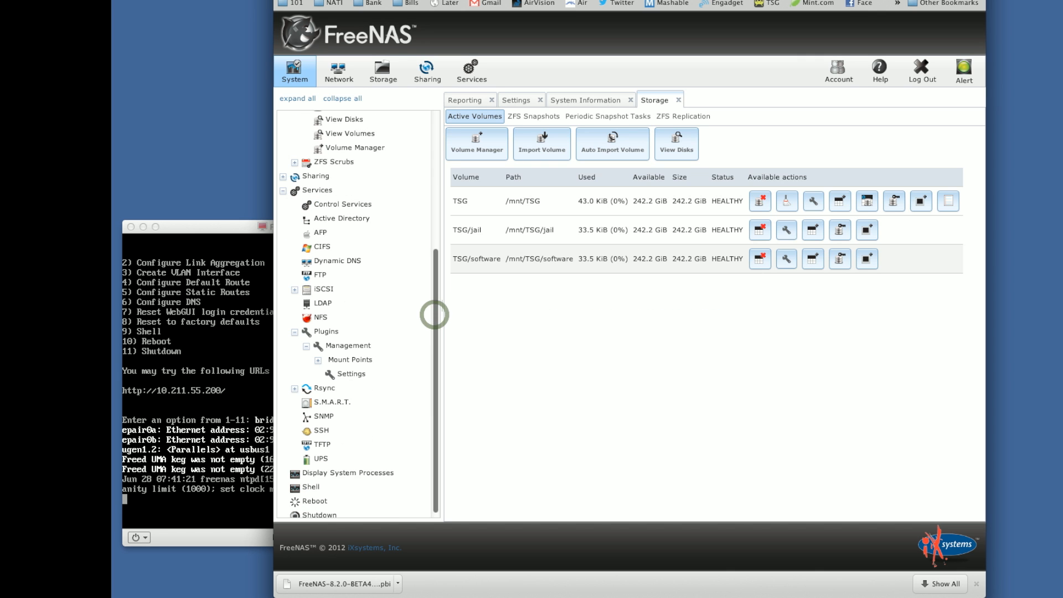
Switch the Plugins service ON under Services > Control Services
{"action": "left_click", "coordinate": [585, 99]}
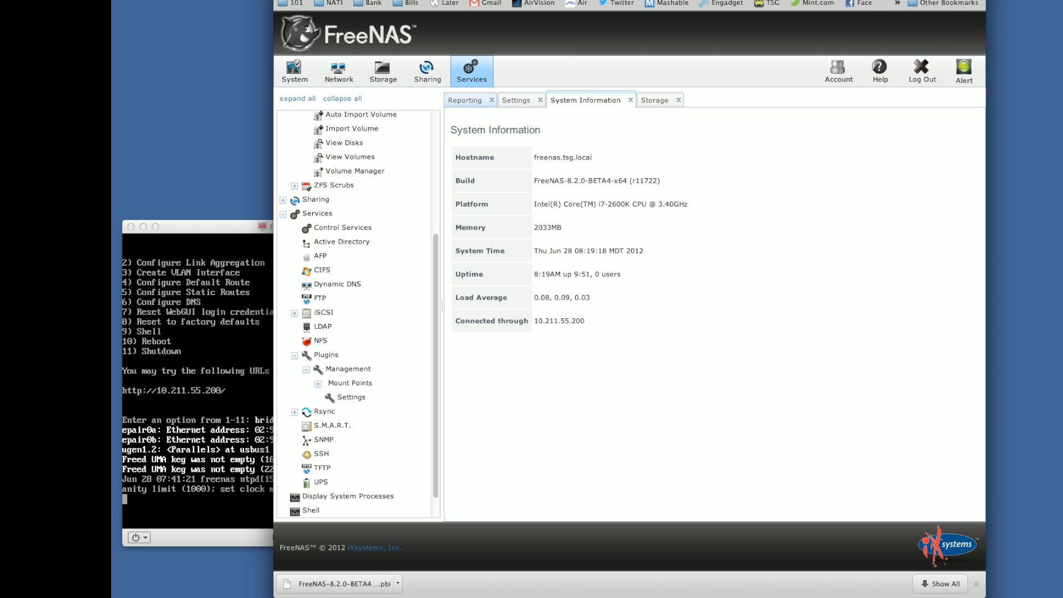
{"action": "left_click", "coordinate": [471, 70]}
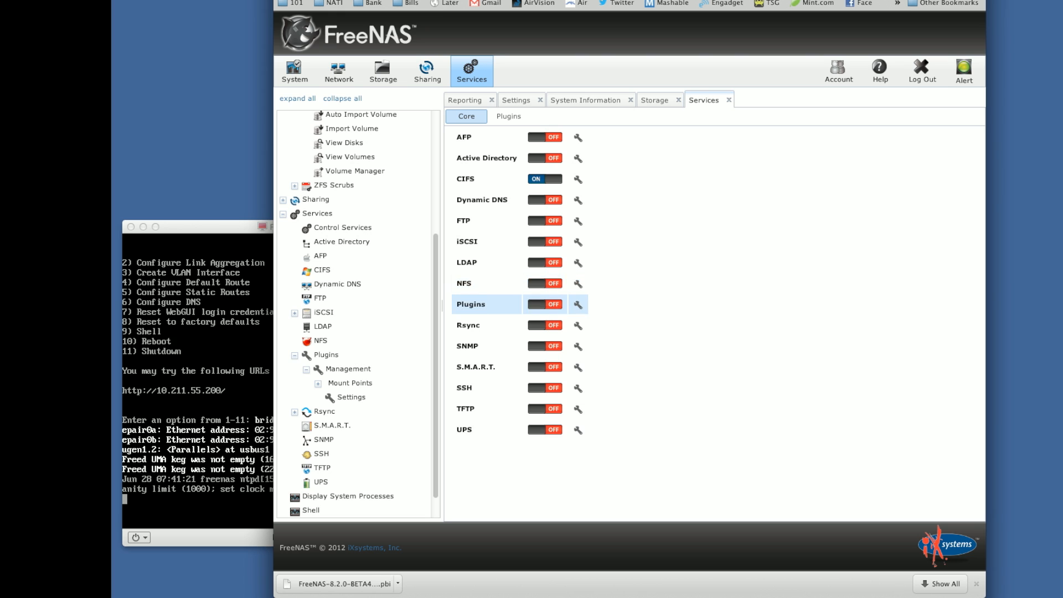
{"action": "left_click", "coordinate": [545, 304]}
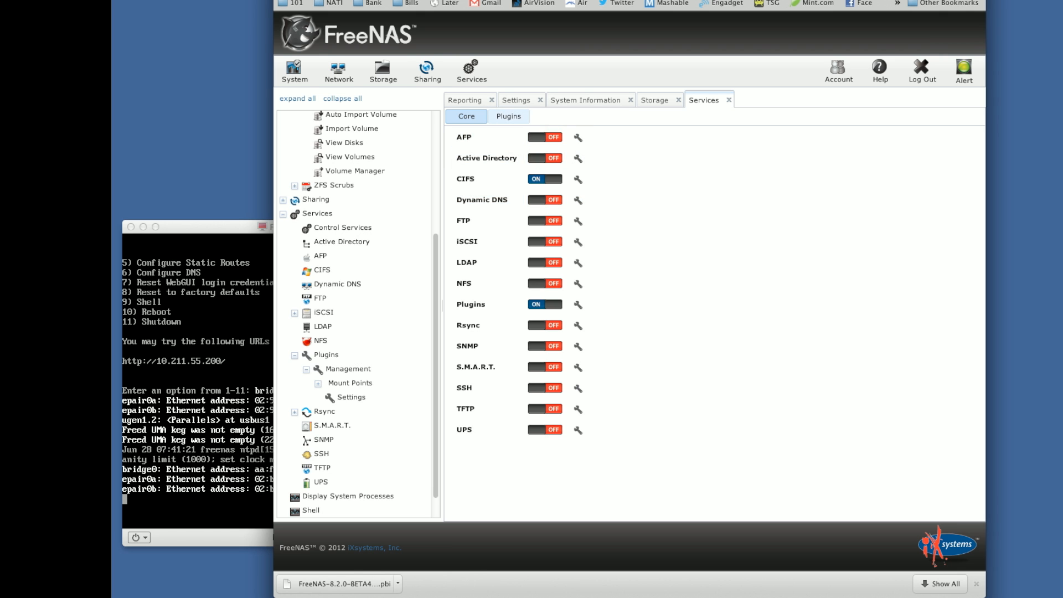
{"action": "left_click", "coordinate": [508, 115]}
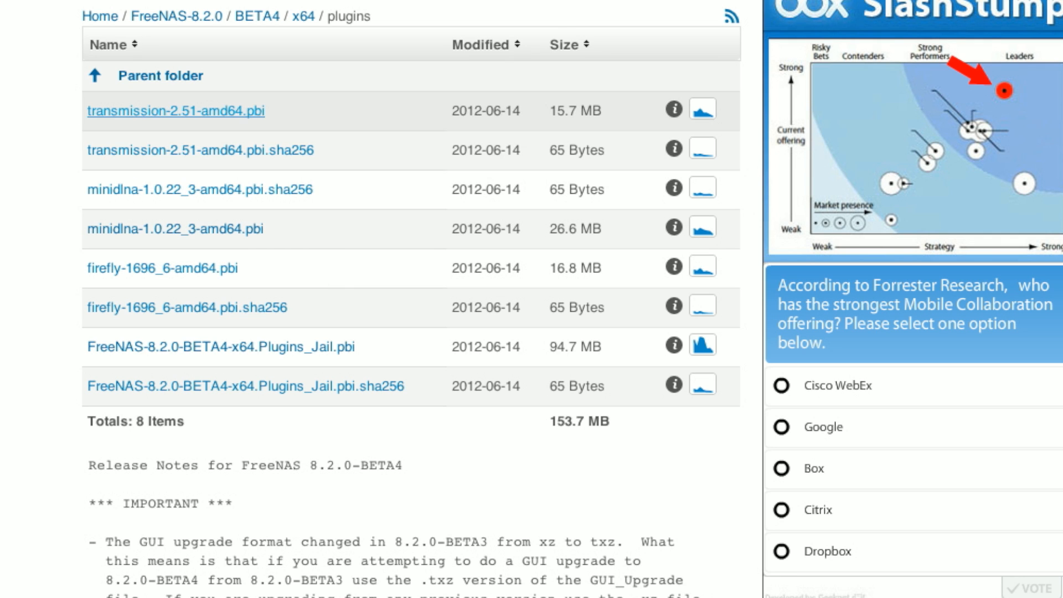
Download transmission-2.51-amd64.pbi from the SourceForge plugins folder
{"action": "left_click", "coordinate": [175, 114]}
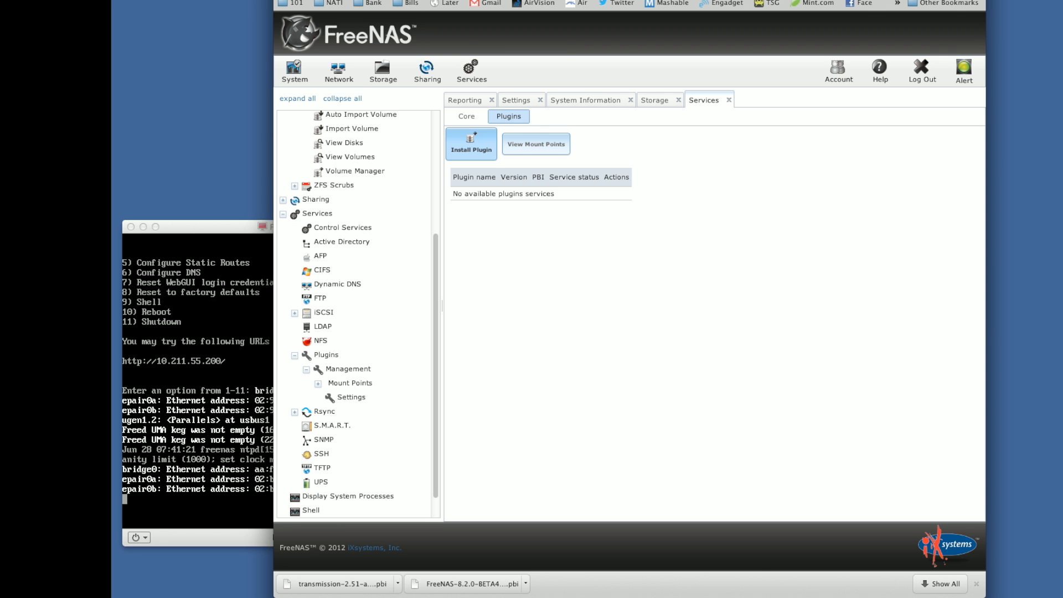
Install the transmission-2.51-amd64.pbi plugin and switch the Transmission service ON
{"action": "left_click", "coordinate": [471, 143]}
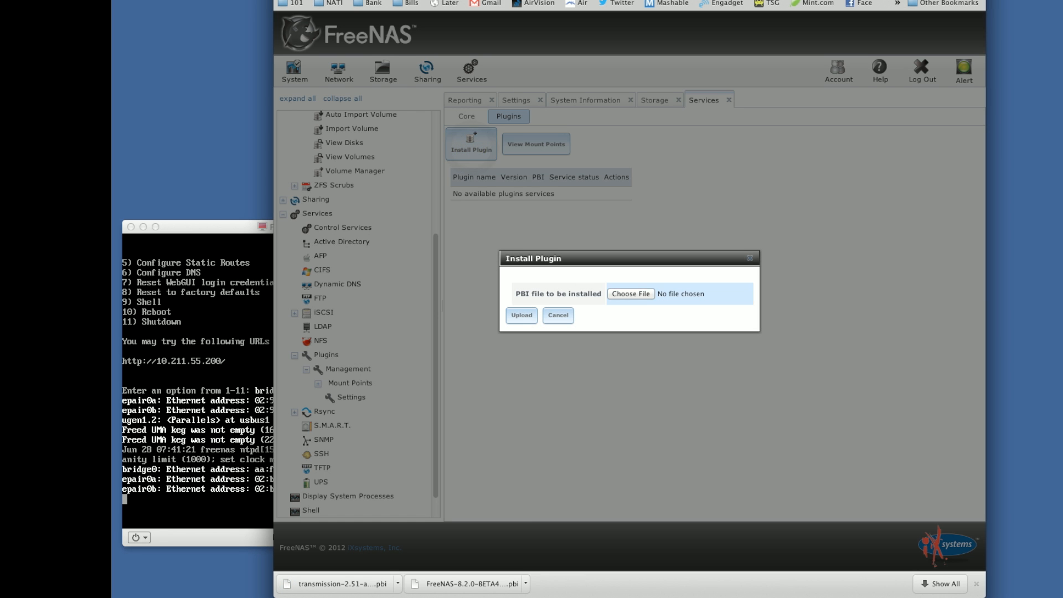
{"action": "left_click", "coordinate": [630, 293]}
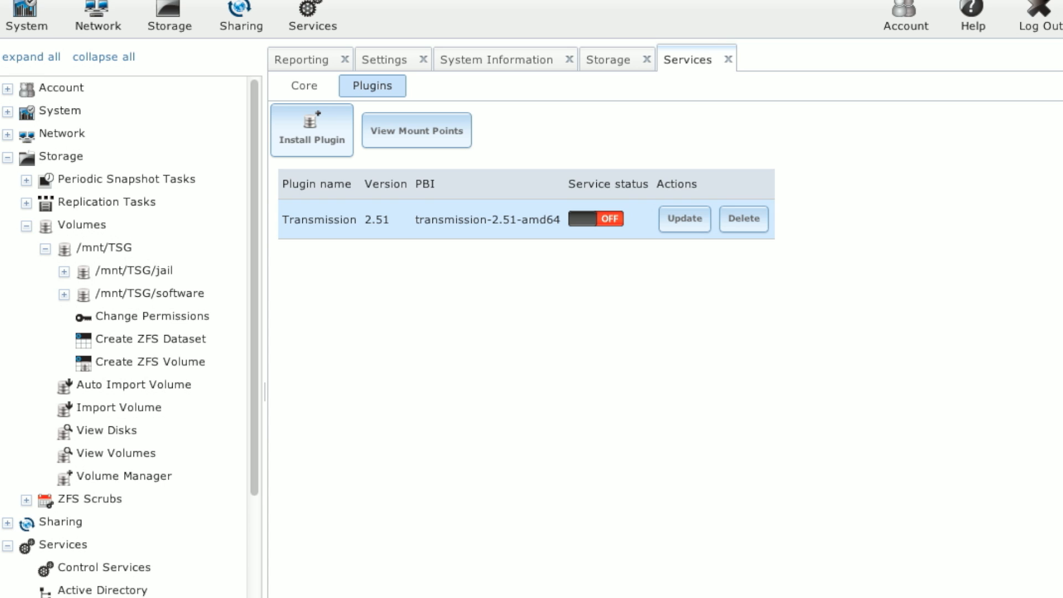
{"action": "left_click", "coordinate": [595, 218]}
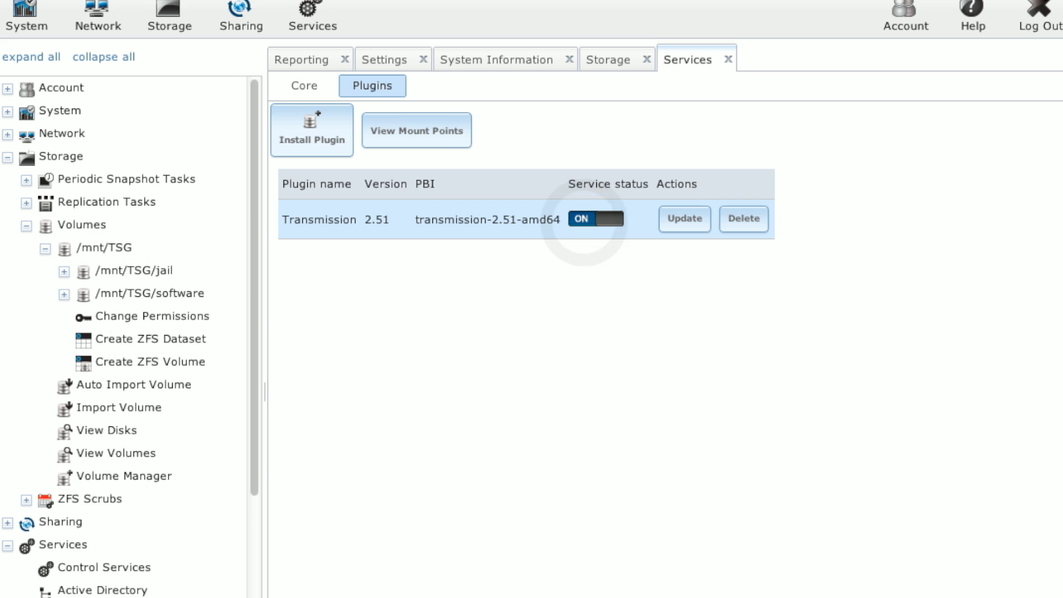